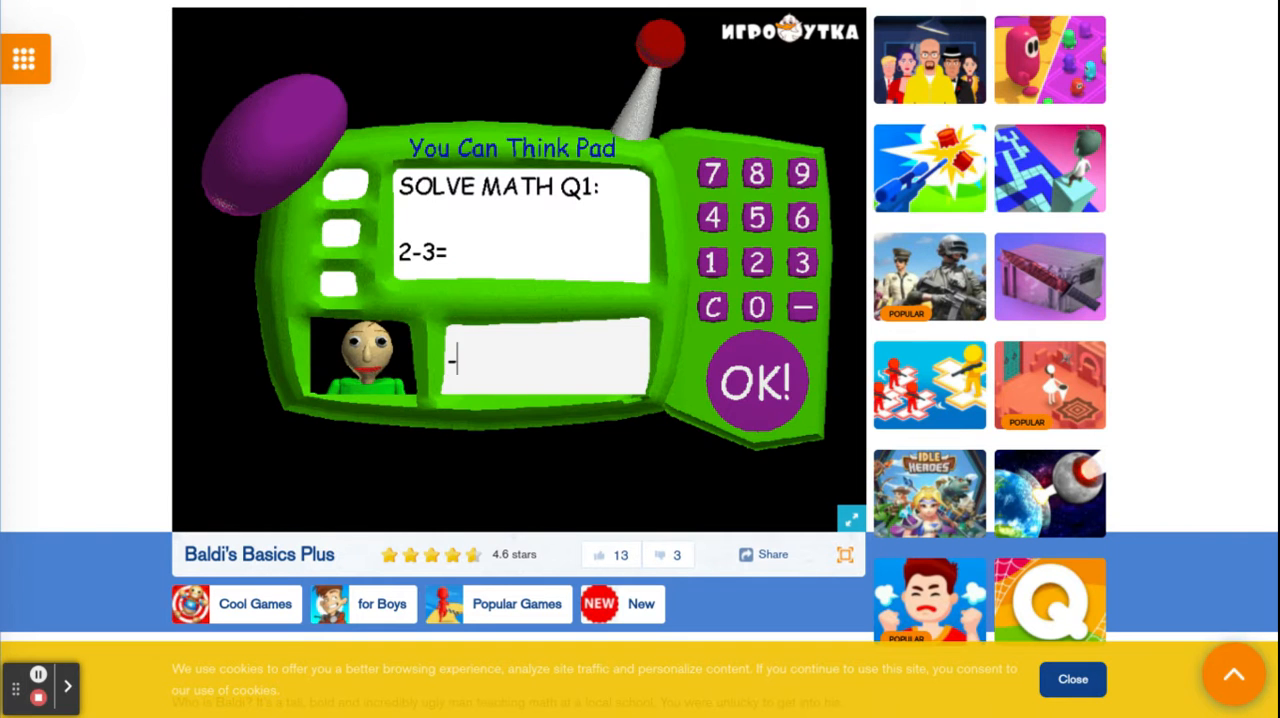
Answer -1 to the 2-3 question to finish the notebook quiz.
click(758, 383)
text(45)
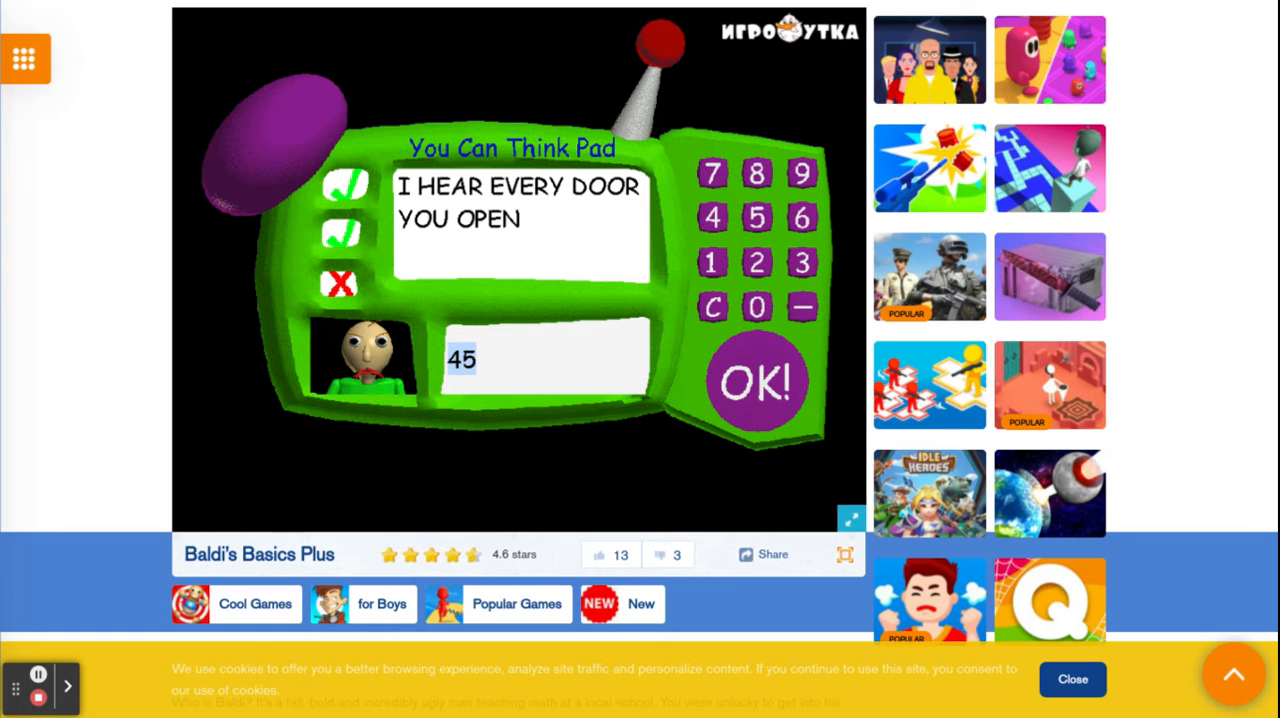
click(757, 383)
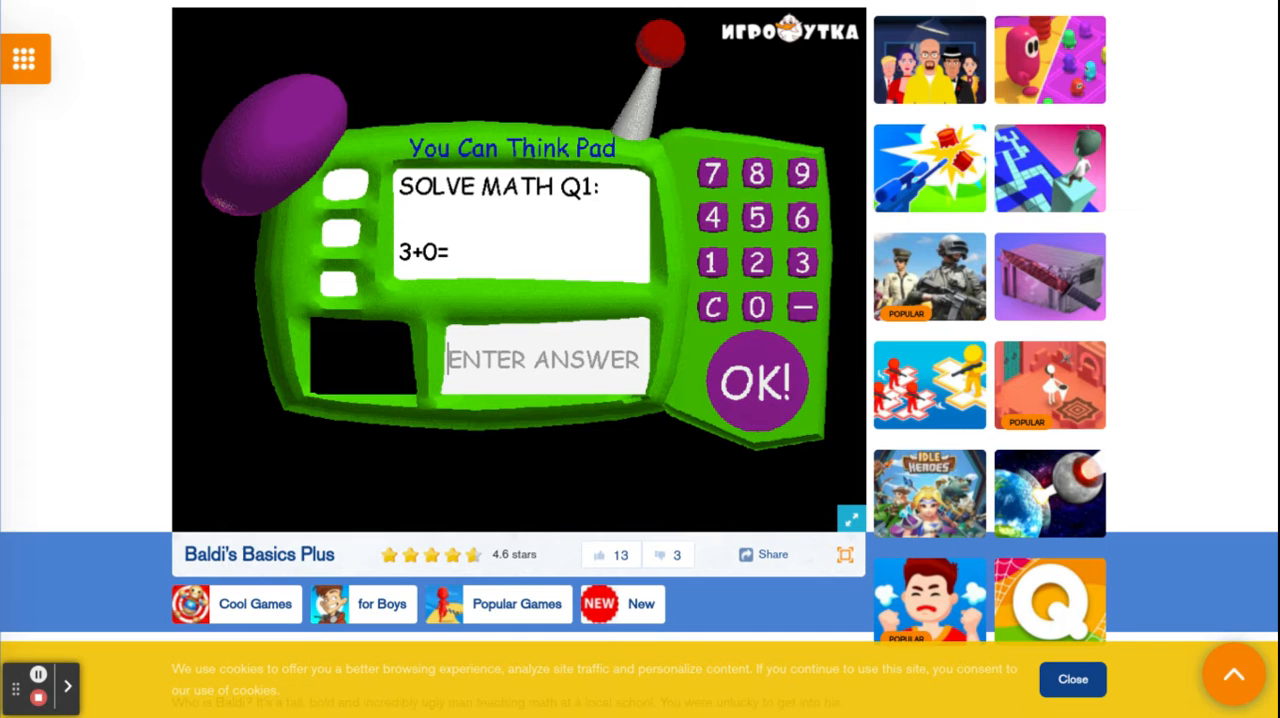
Answer 3 to the 3+0 question in the new notebook.
click(757, 382)
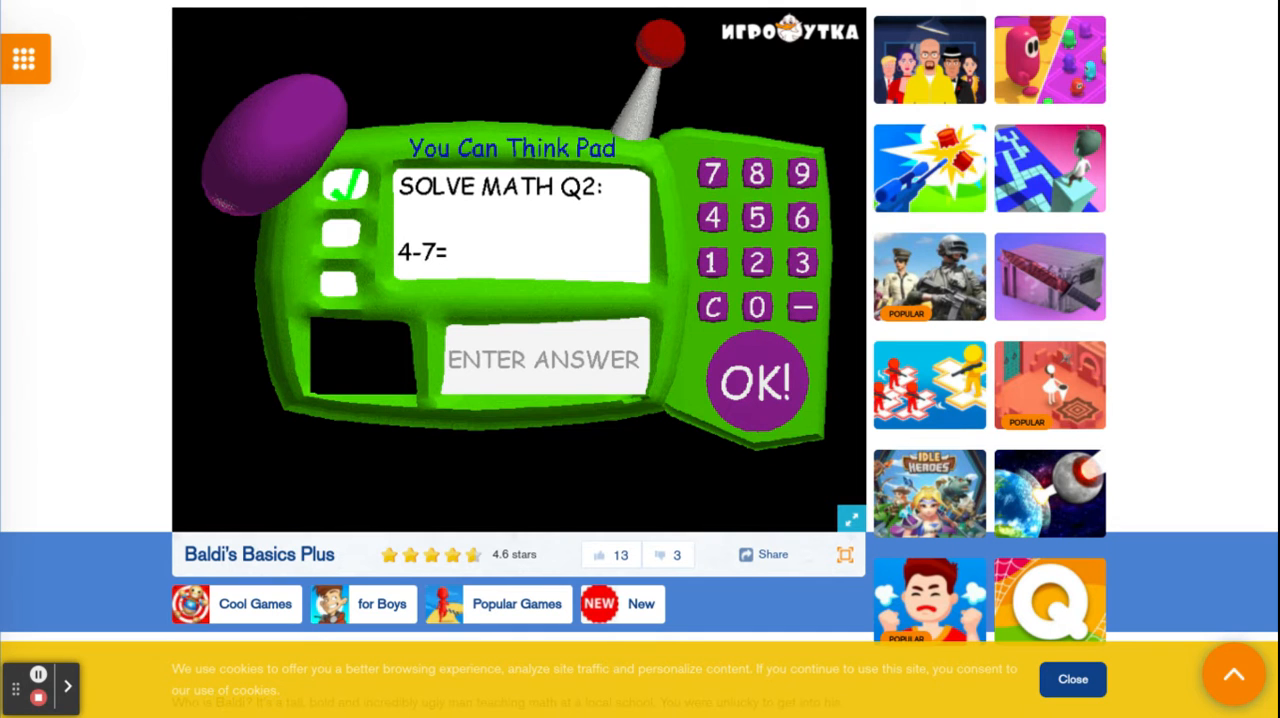